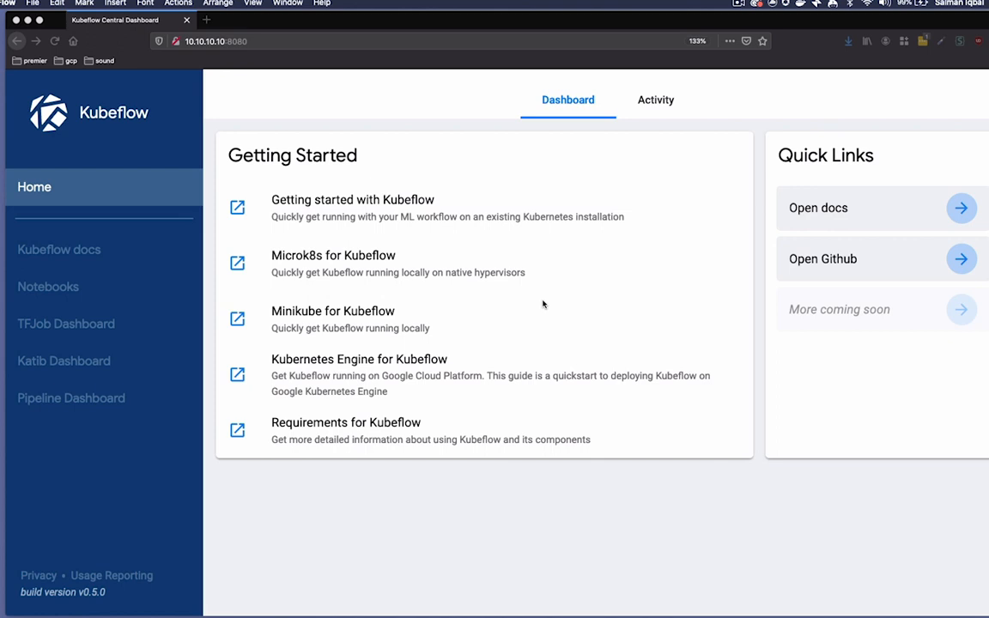
mouse_move(296, 311)
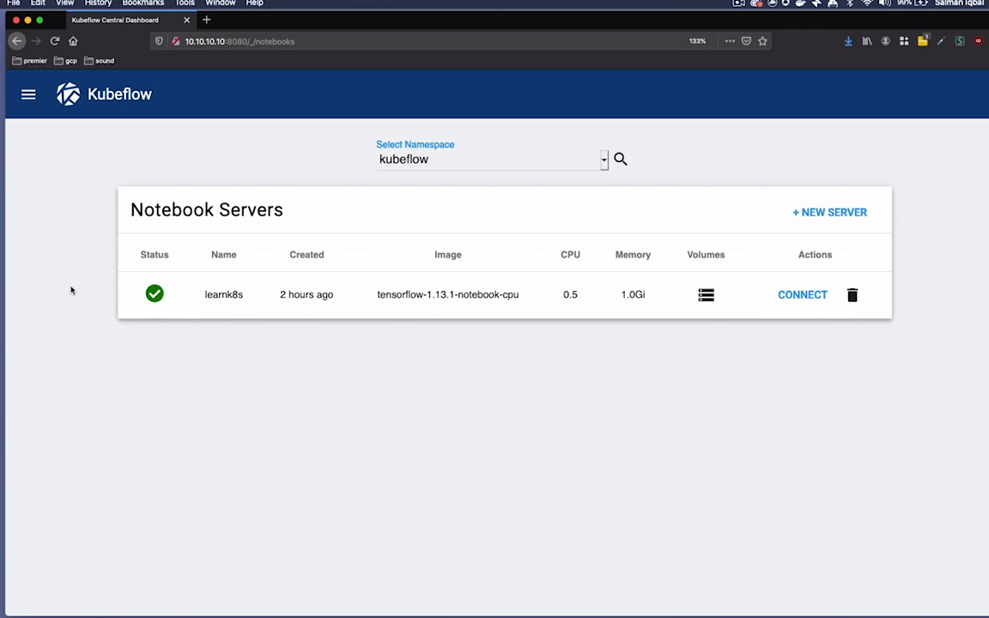
Connect to the learnk8s notebook server to launch JupyterLab.
left_click(802, 295)
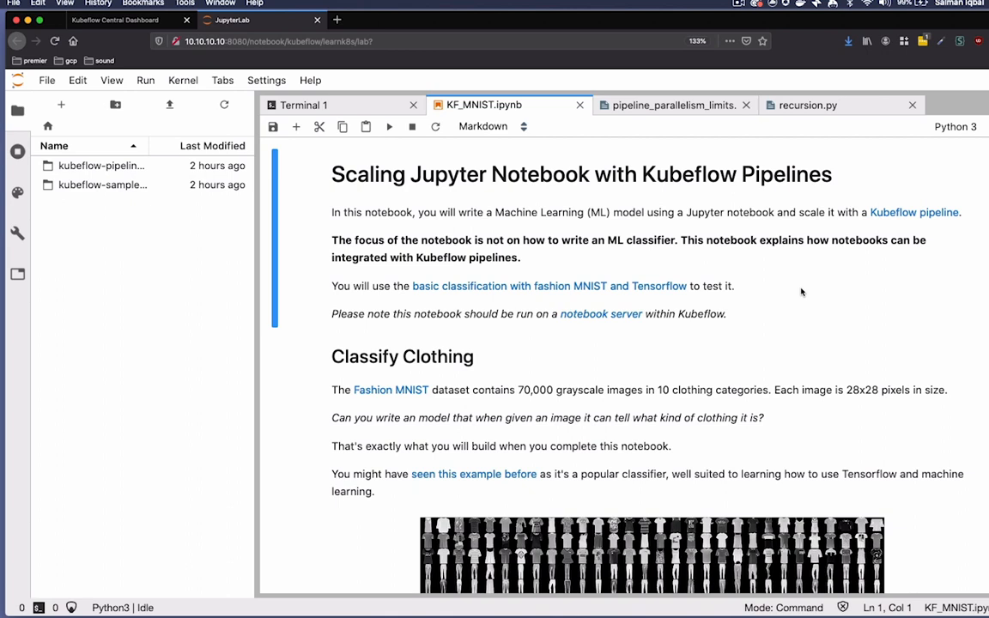
mouse_move(713, 178)
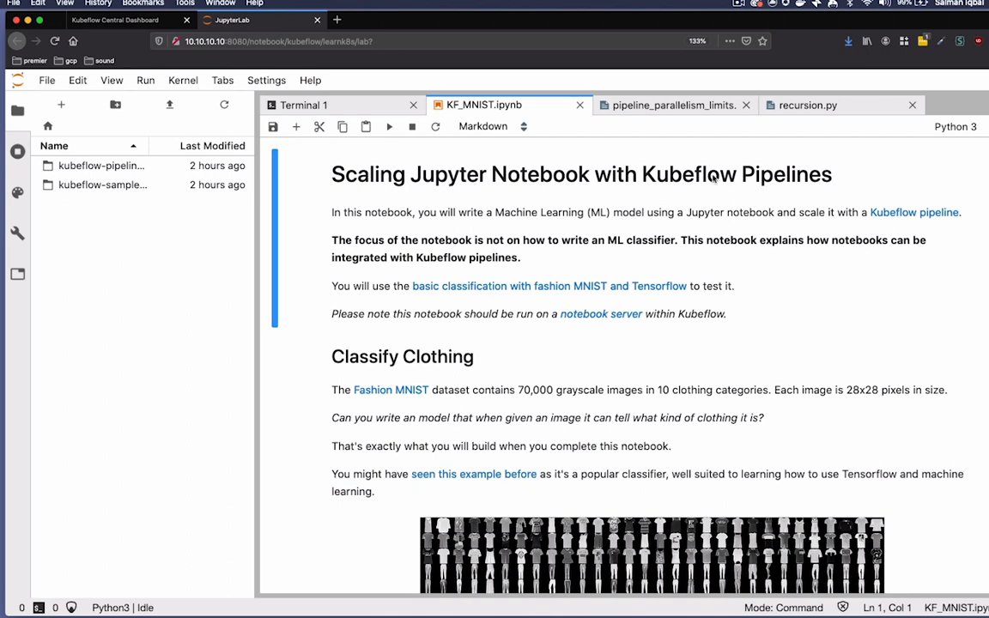
mouse_move(698, 105)
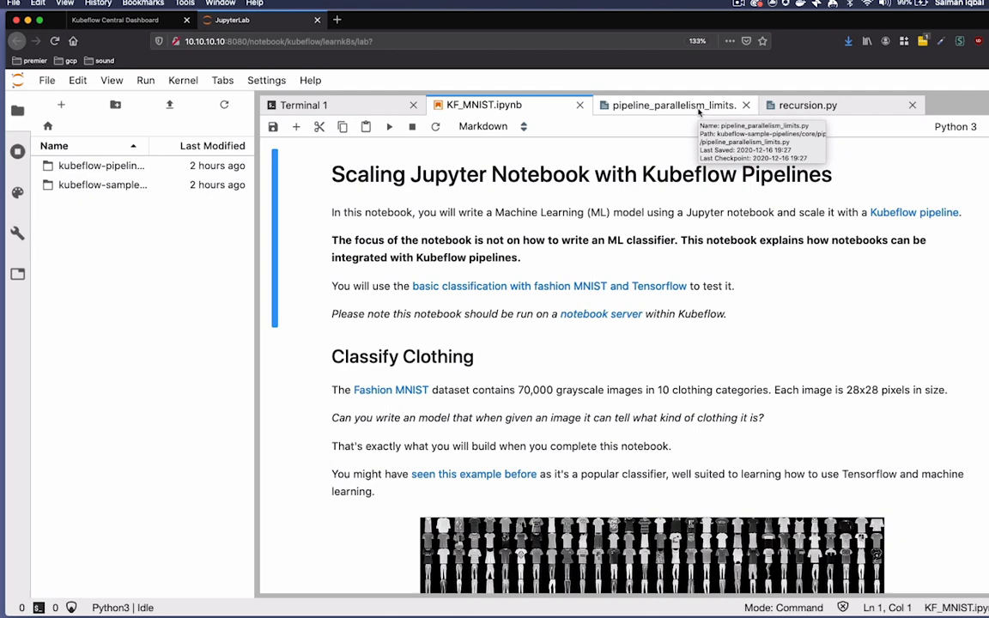
Read pipeline_parallelism_limits.py: two print steps, parallelism limited to one, YAML compilation.
left_click(673, 105)
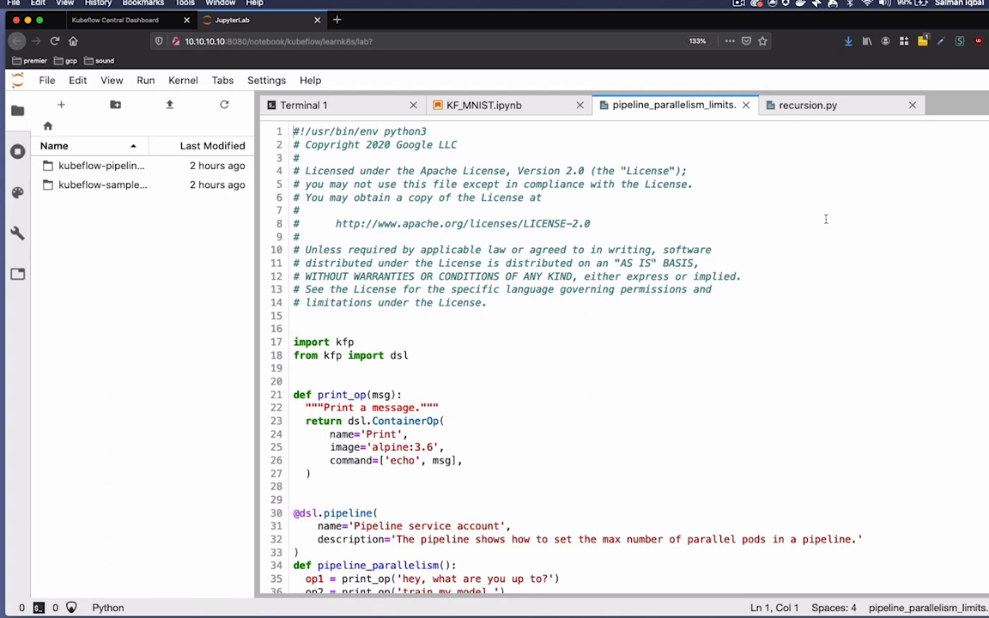
scroll("down", 3)
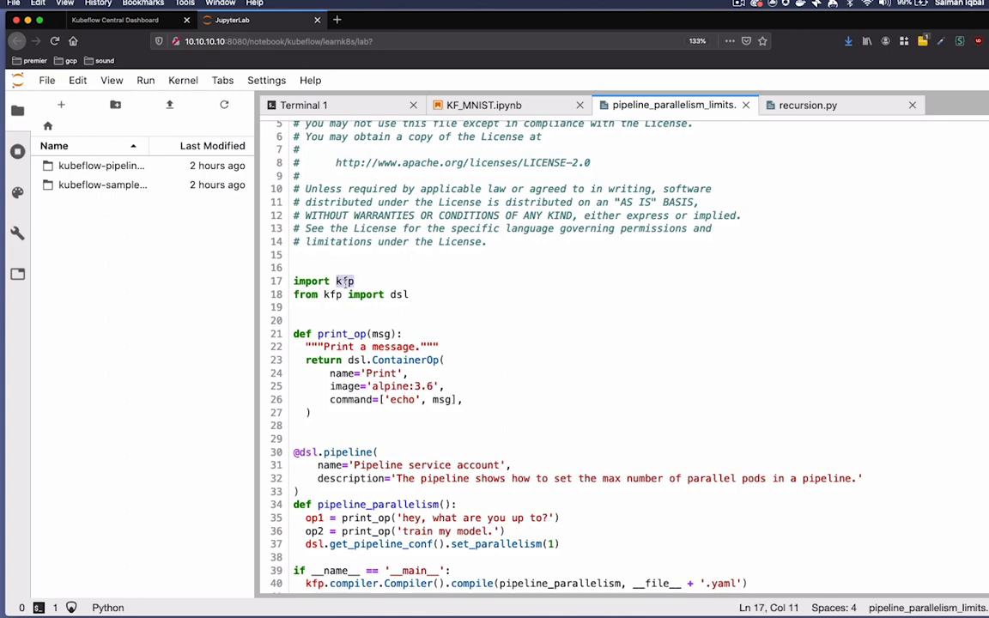
scroll("down", 3)
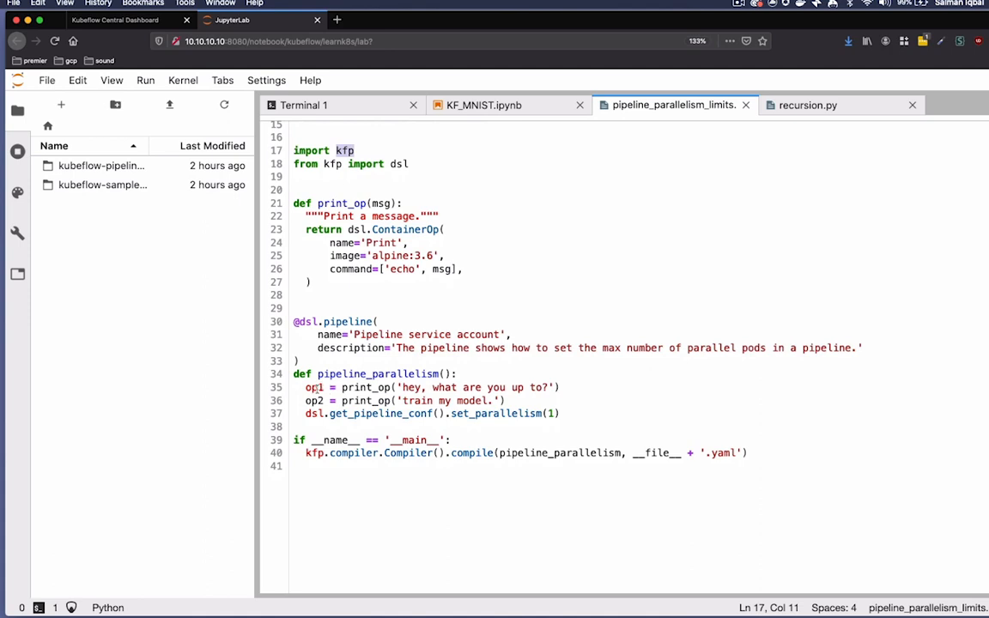
mouse_move(361, 414)
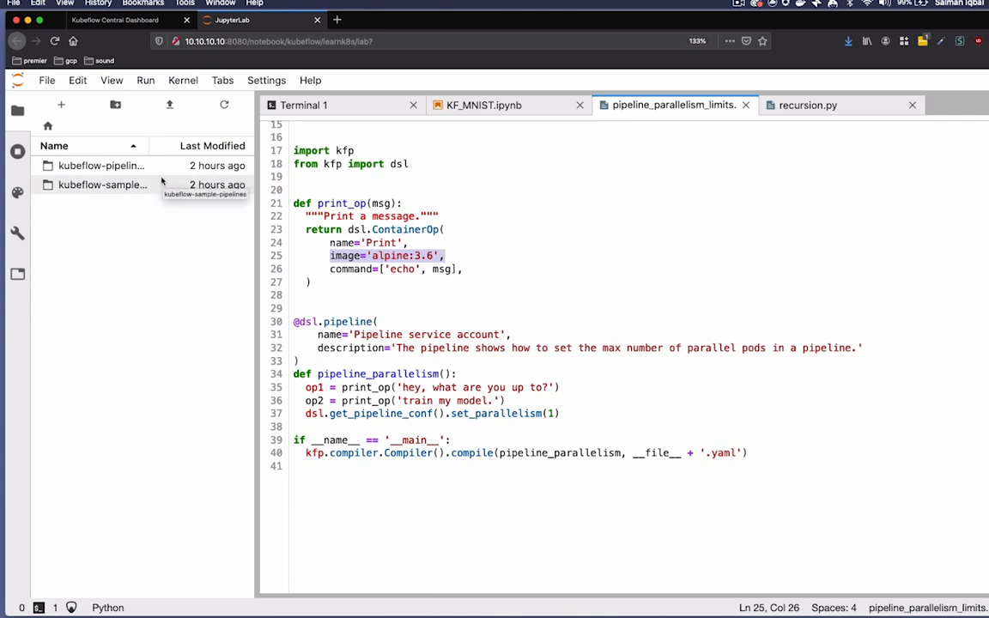
Open the Pipeline Dashboard from the Kubeflow Central Dashboard's side menu.
left_click(120, 21)
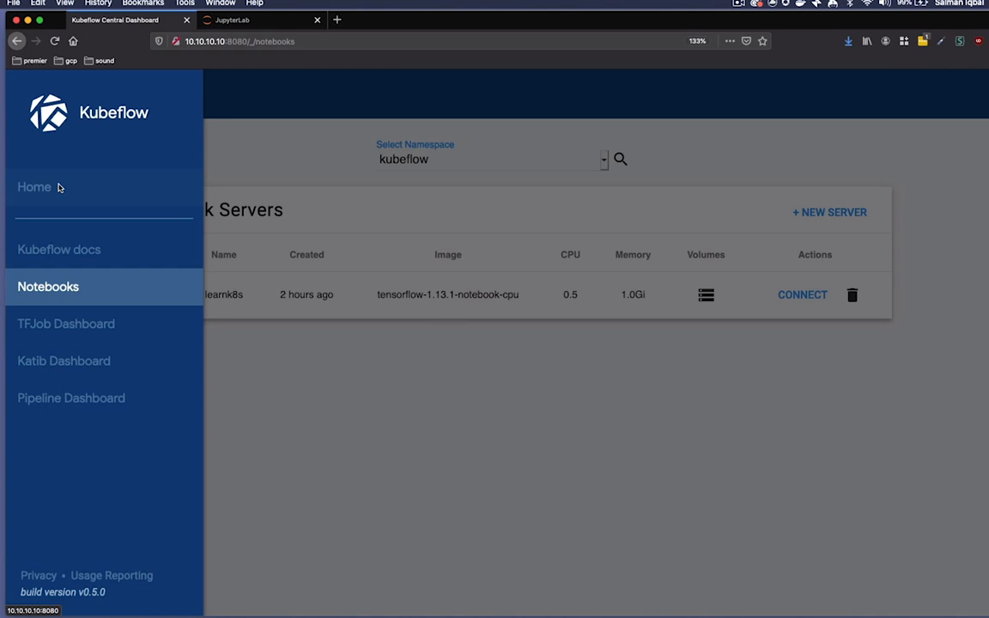
left_click(70, 397)
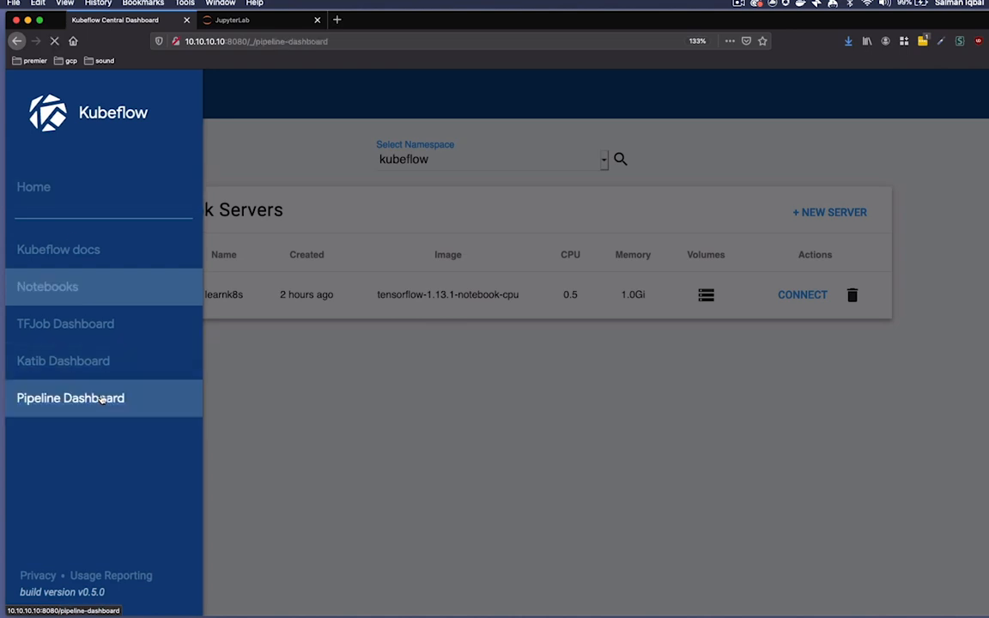
left_click(78, 398)
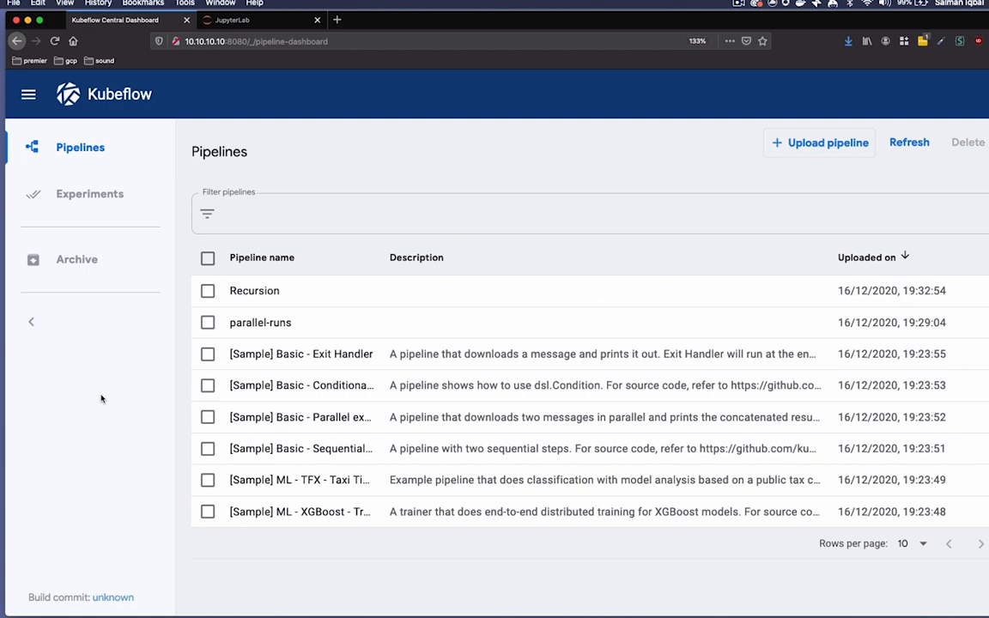
Open the Recursion pipeline's graph with the summary panel hidden.
left_click(255, 290)
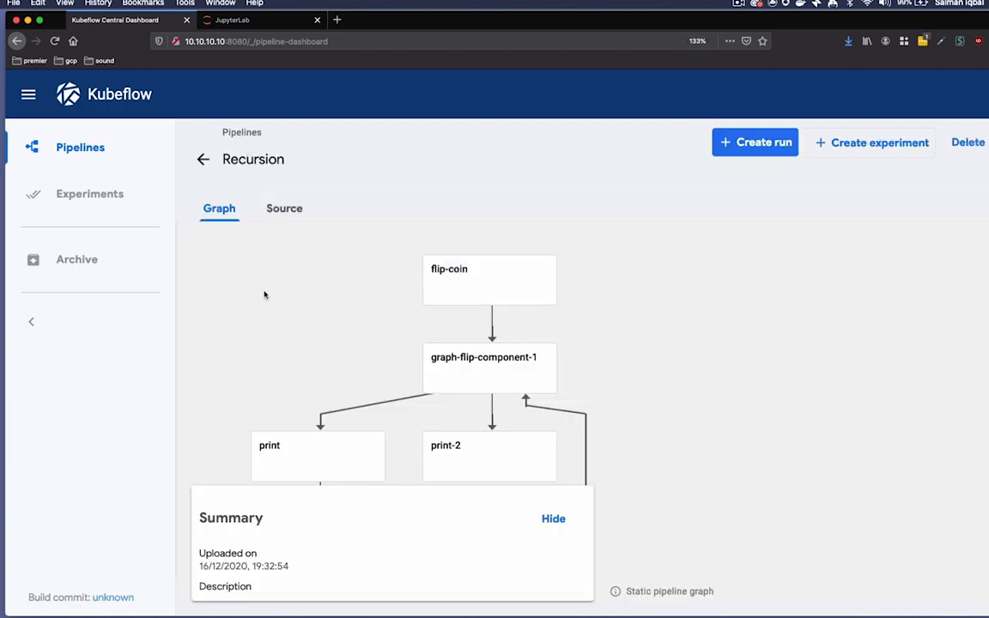
left_click(553, 519)
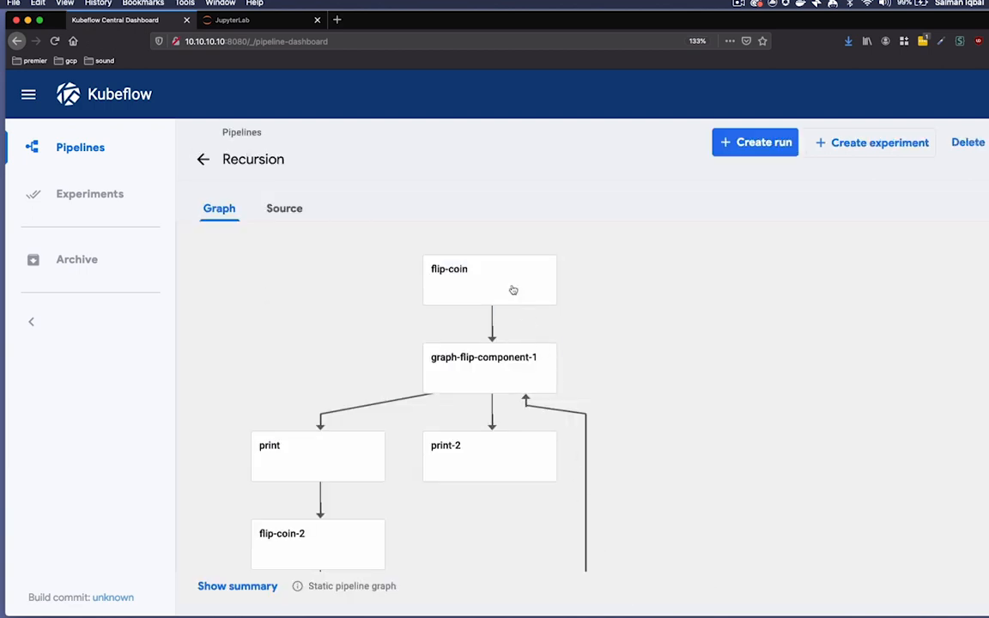
scroll("down", 3)
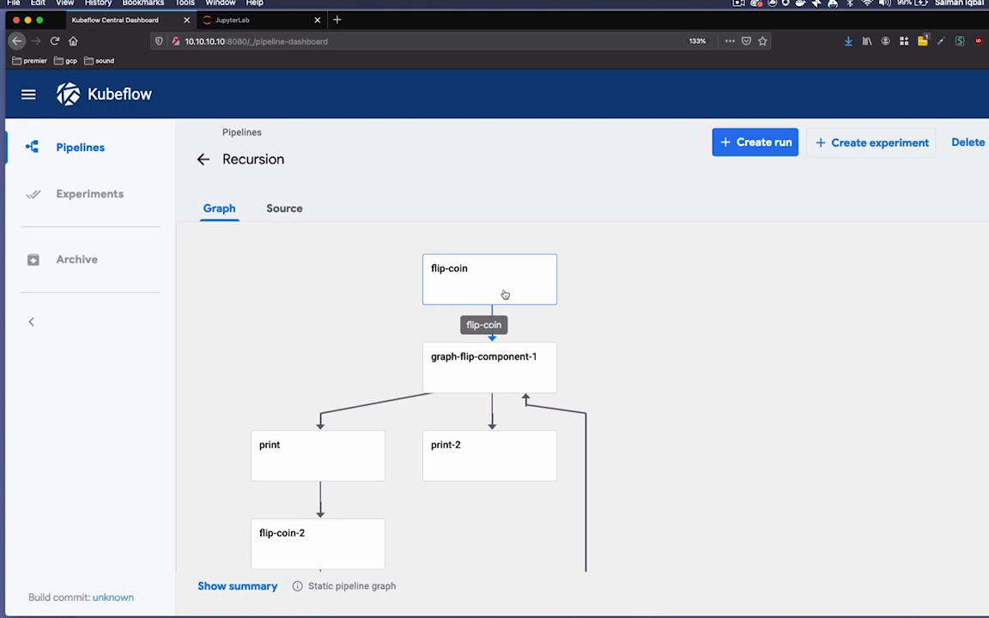
Inspect the flip-coin step's details, noting its alpine3 image, then close the panel.
left_click(490, 279)
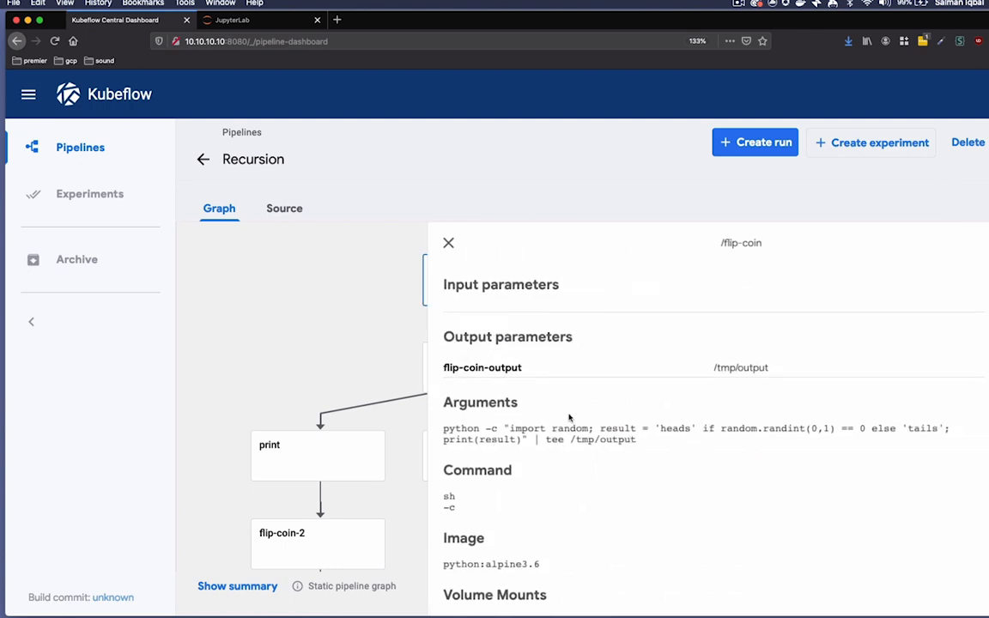
double_click(510, 564)
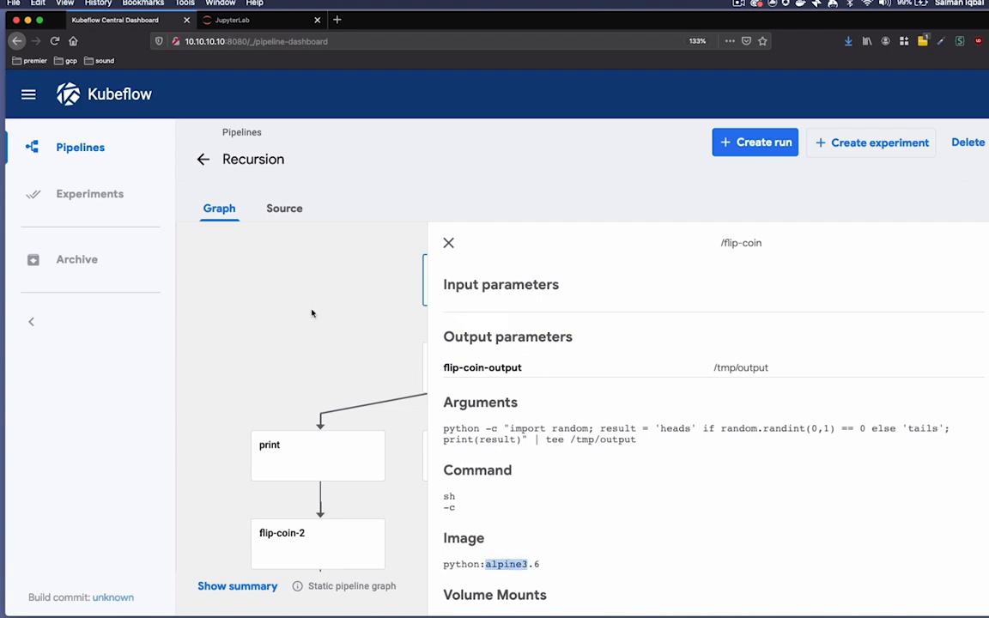
left_click(448, 242)
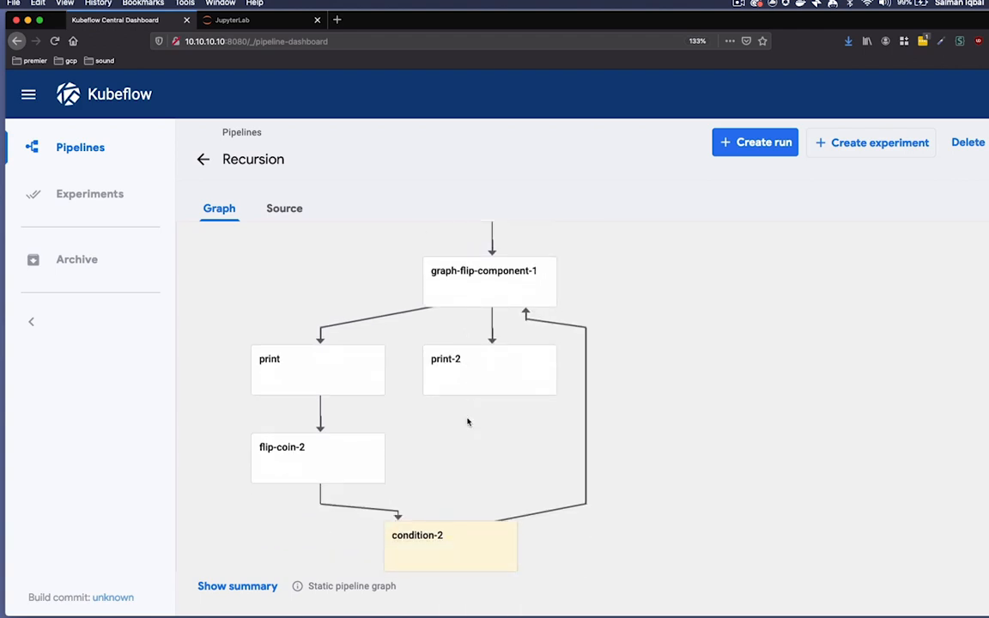
Create and start a Recursion pipeline run named 'test'.
left_click(755, 141)
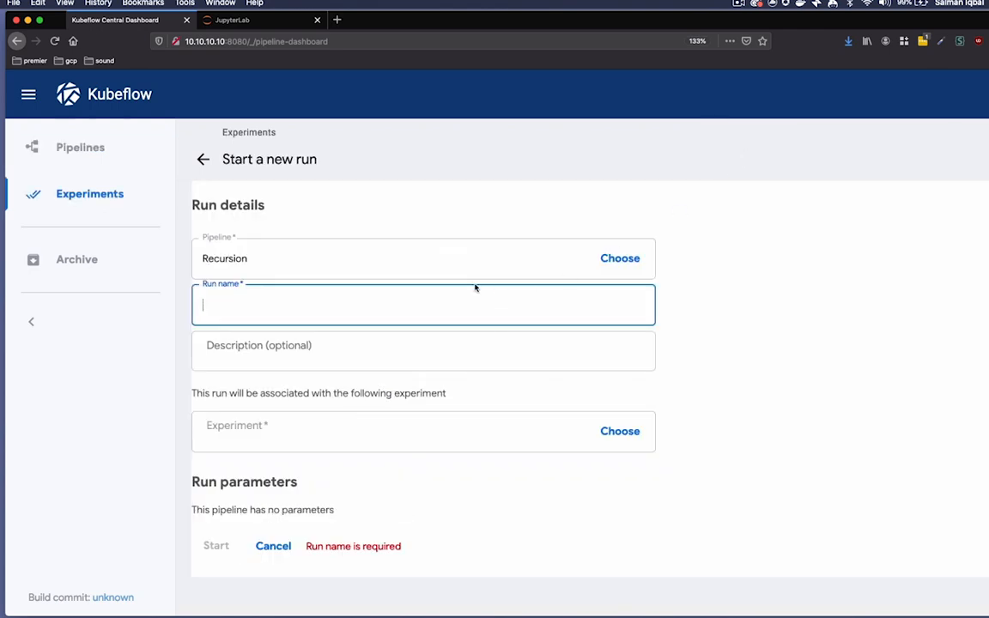
type("test")
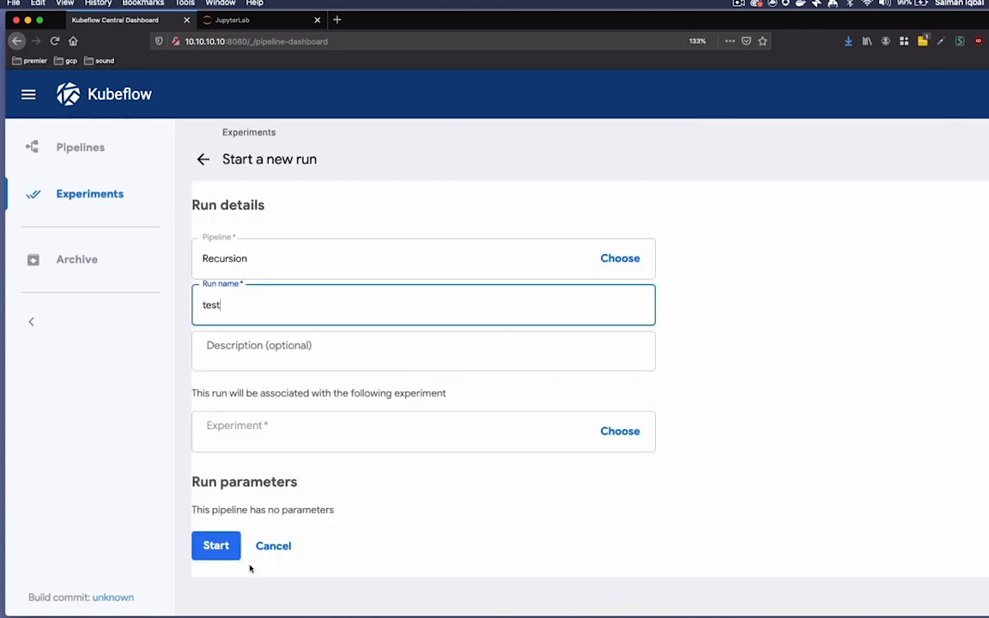
left_click(216, 546)
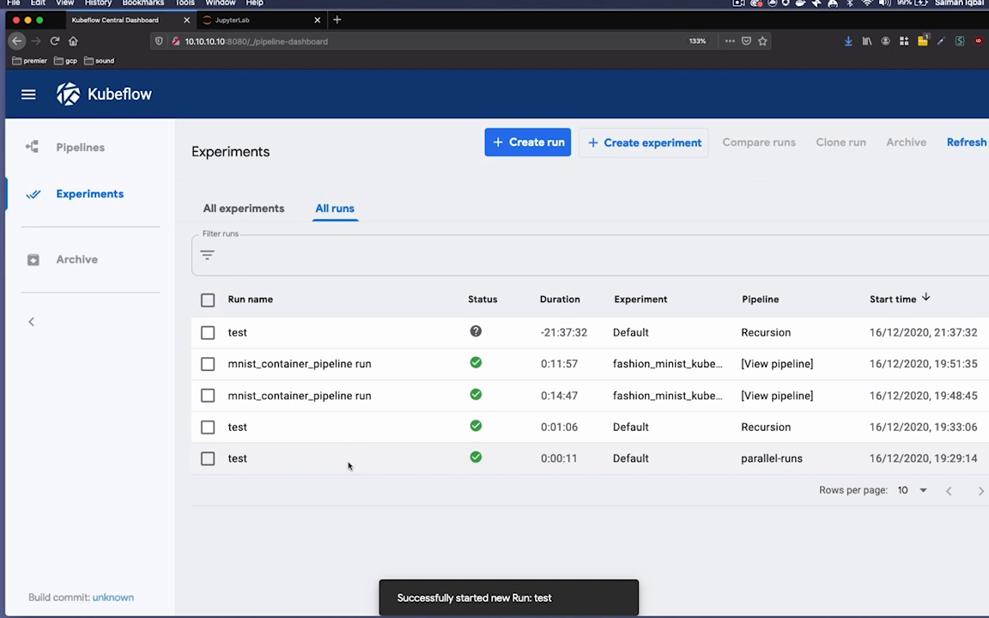
mouse_move(320, 334)
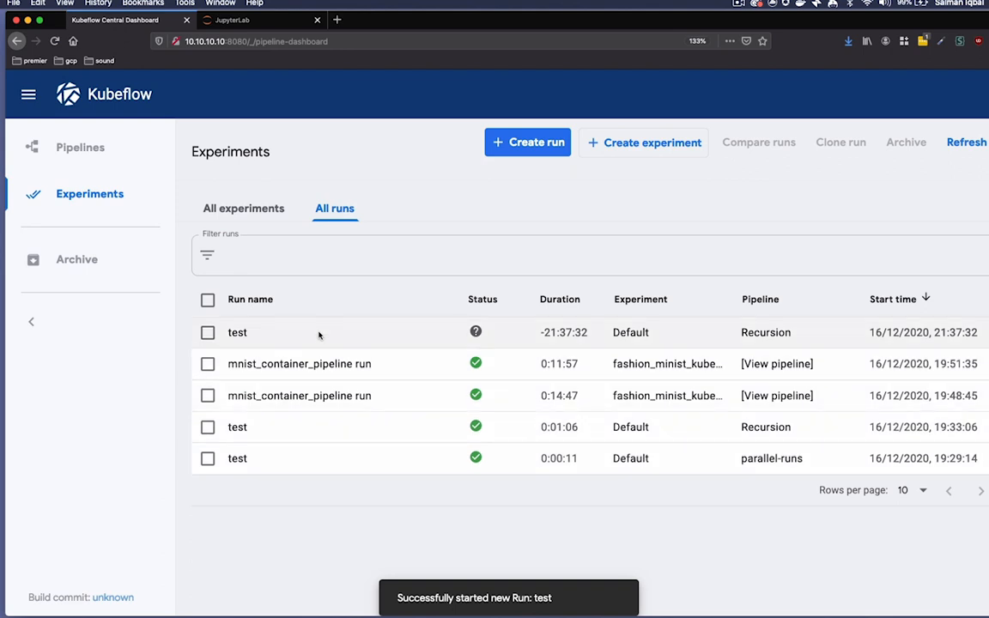
mouse_move(285, 398)
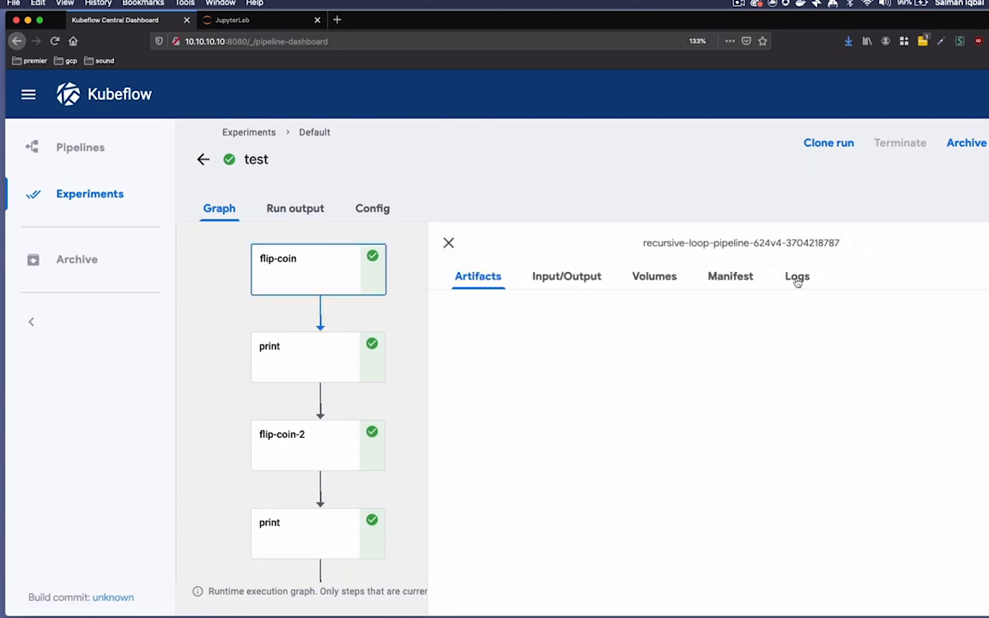
View the print step's logs in the test run, showing 'heads'.
left_click(797, 275)
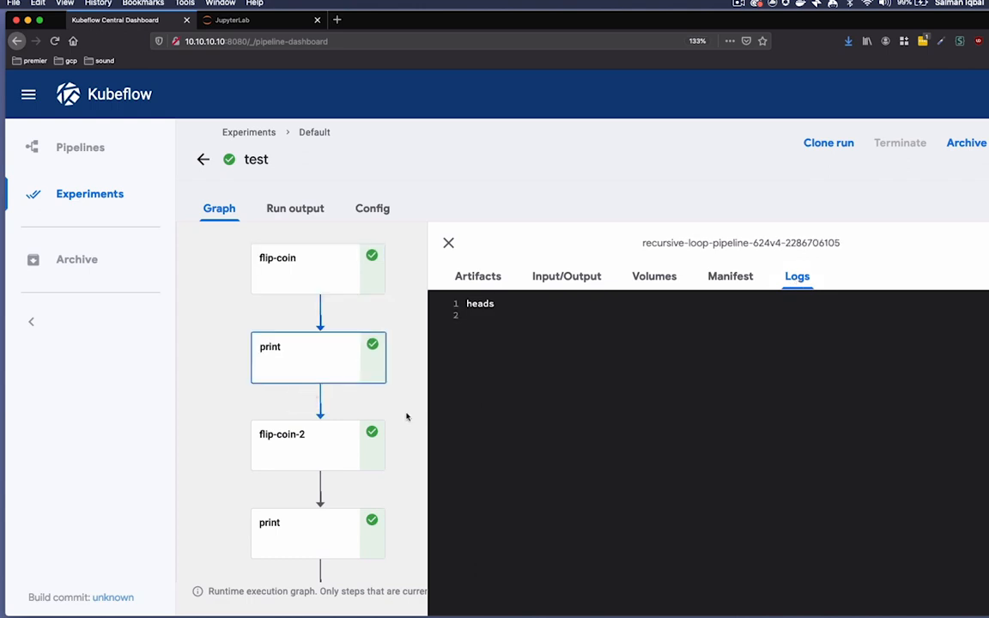
scroll("down", 3)
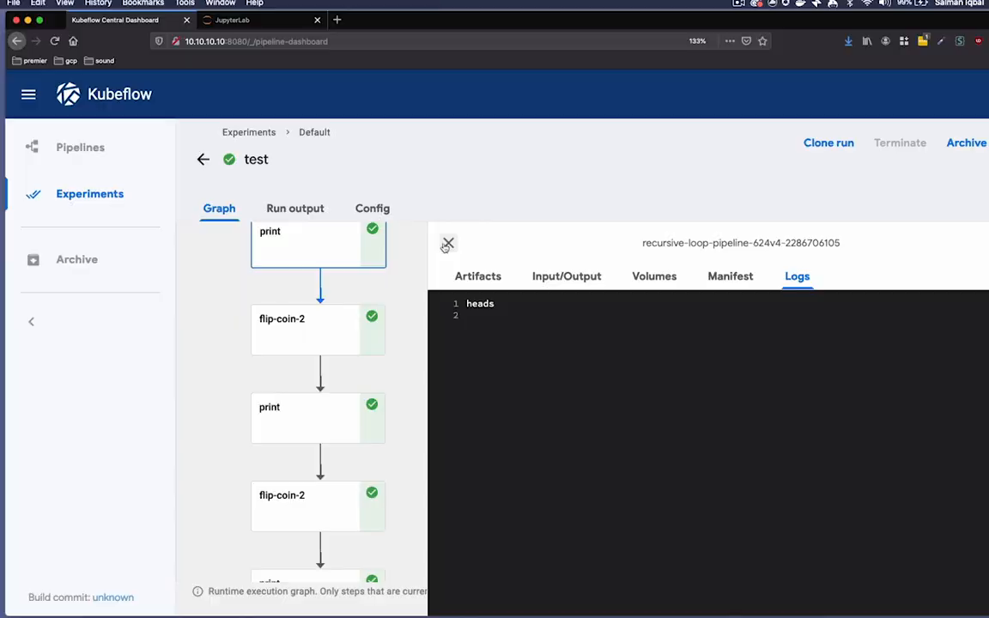